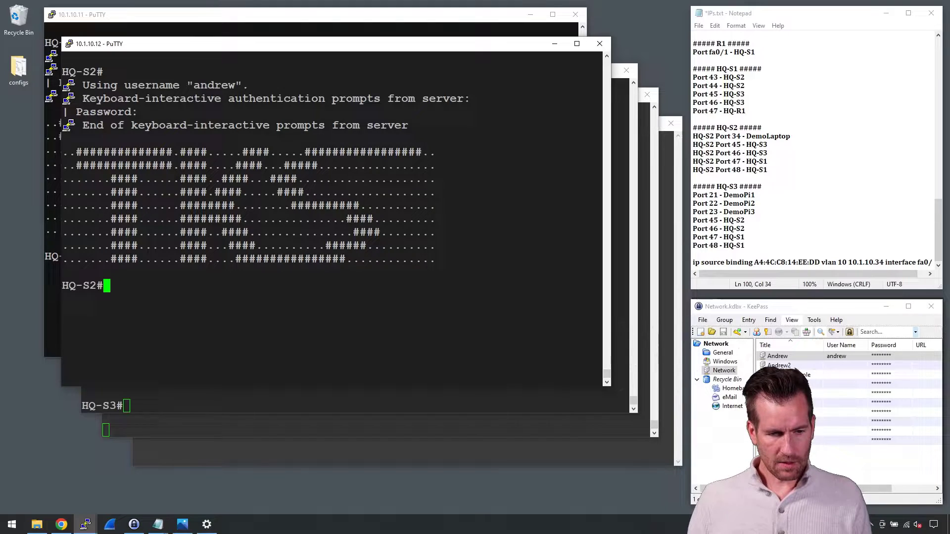
From conf t on HQ-S2, enable ip dhcp snooping globally and ip dhcp snooping vlan 30
text(conf t)
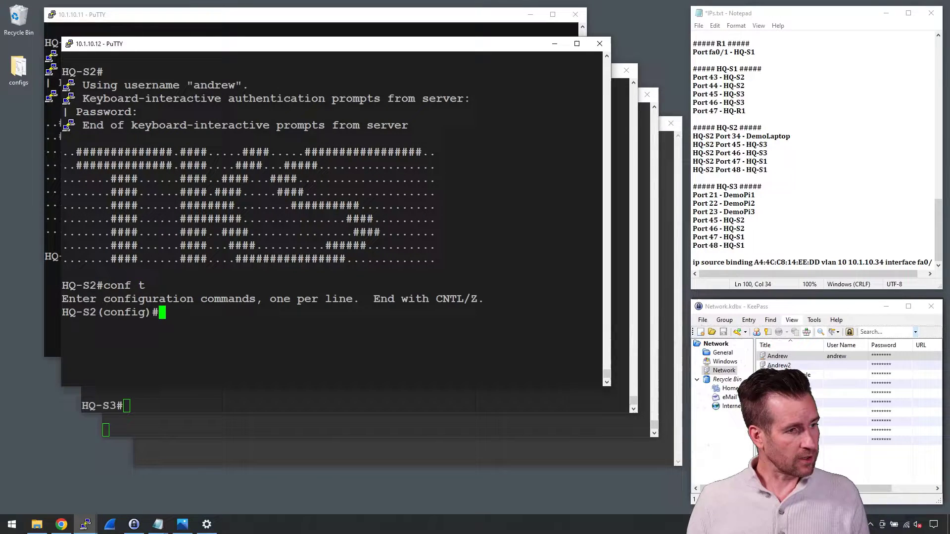
text(ip)
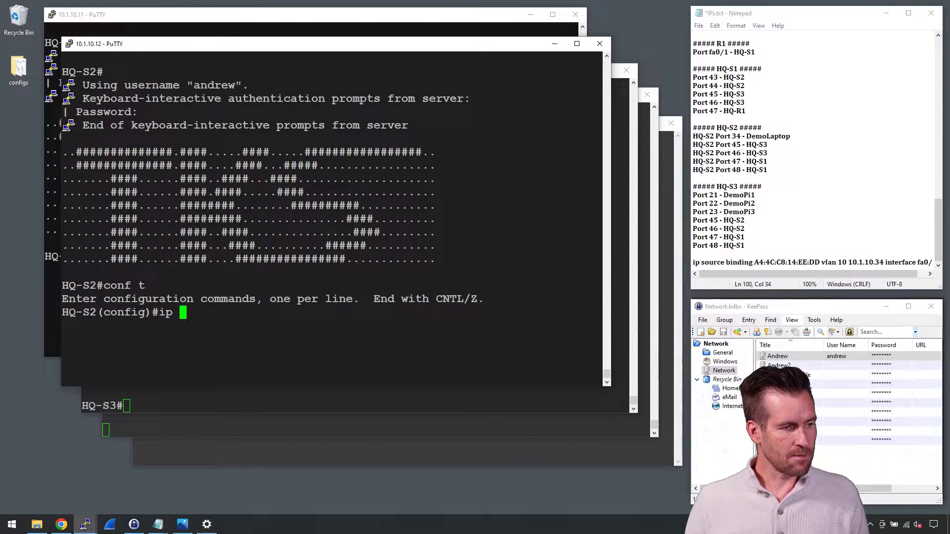
text(dhcp sn)
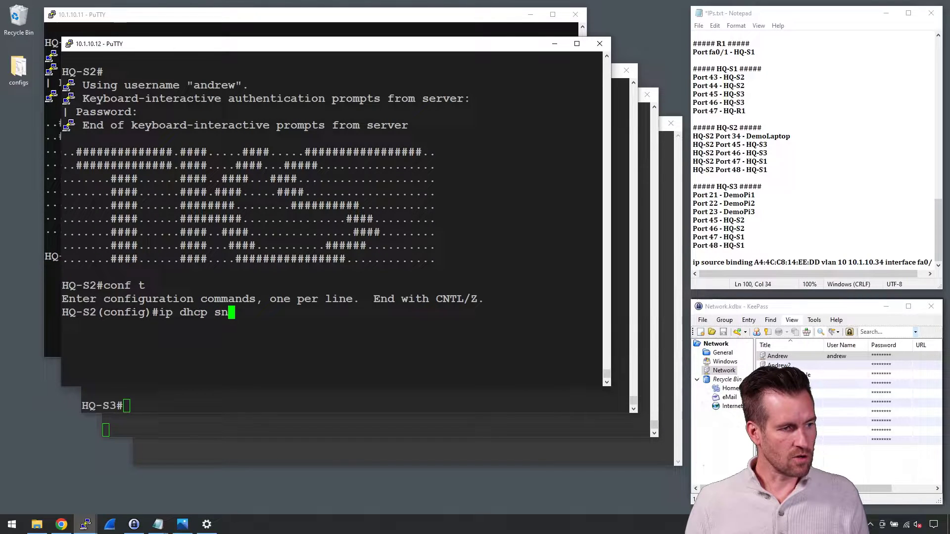
key(enter)
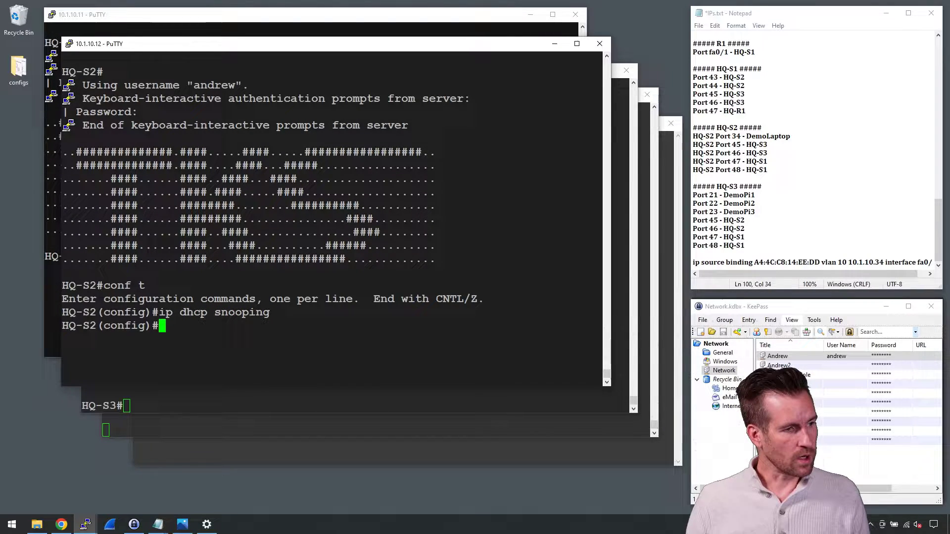
text(ip dhcp snooping)
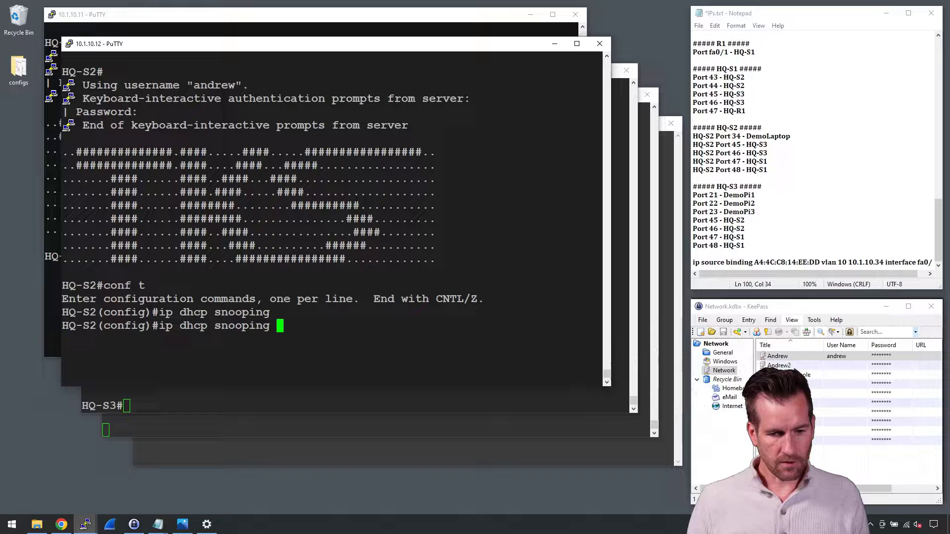
text(vlan 30)
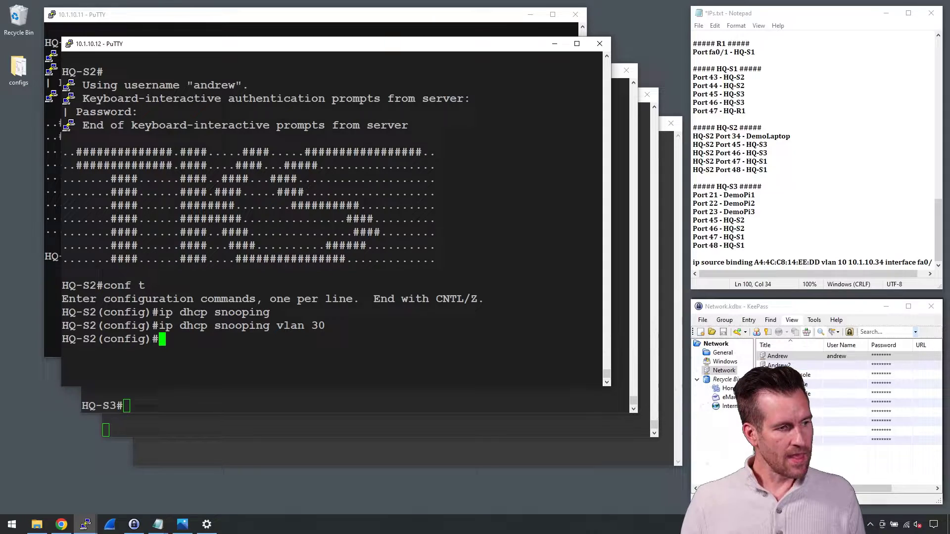
text(int)
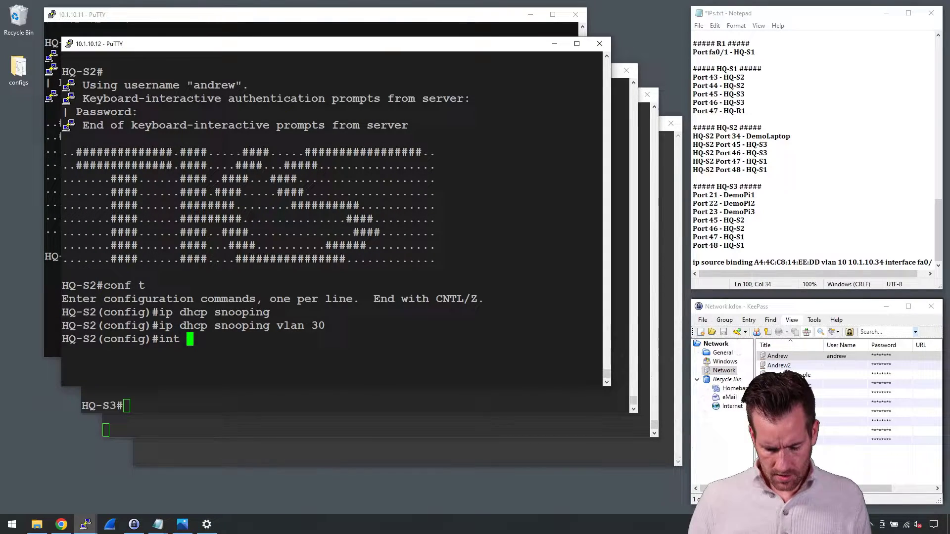
On int fa0/3 enable ip verify source, then exit back to global configuration
text(fa)
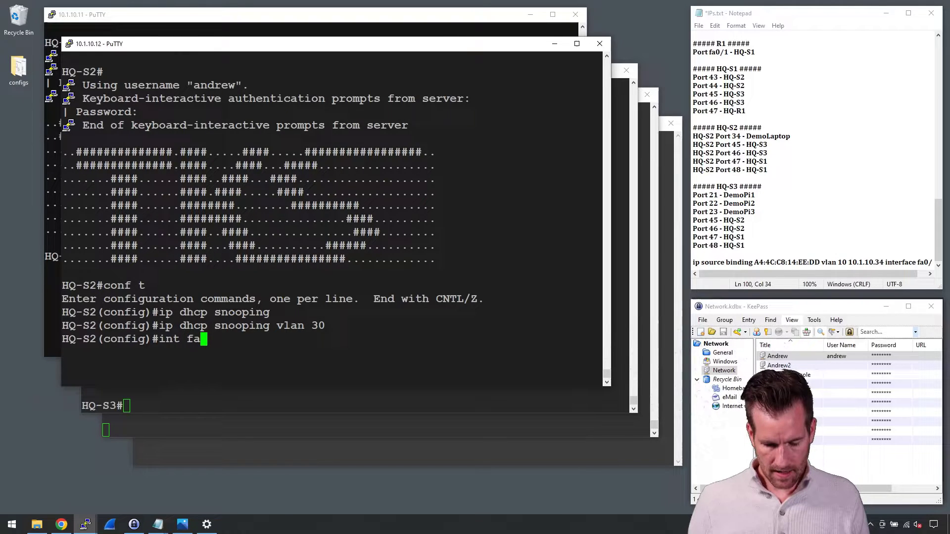
text(0/3)
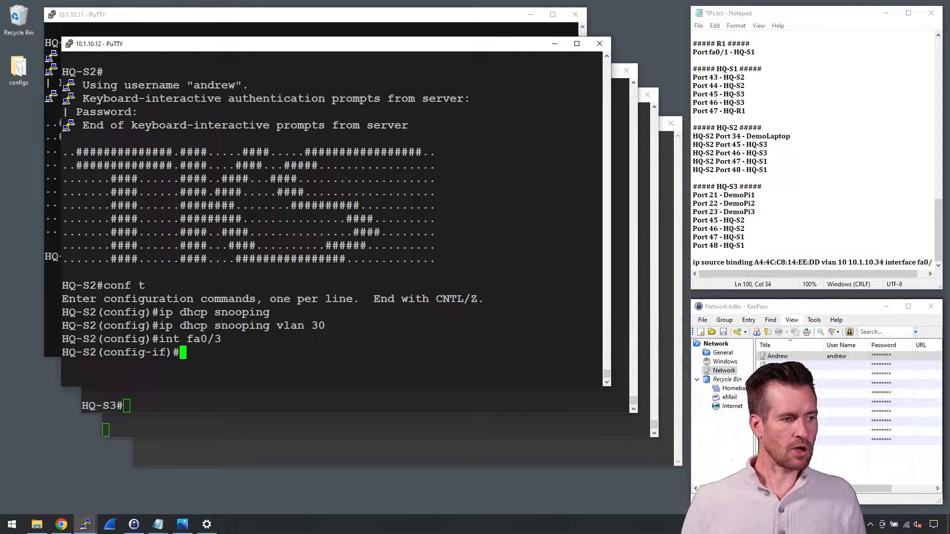
text(ip v)
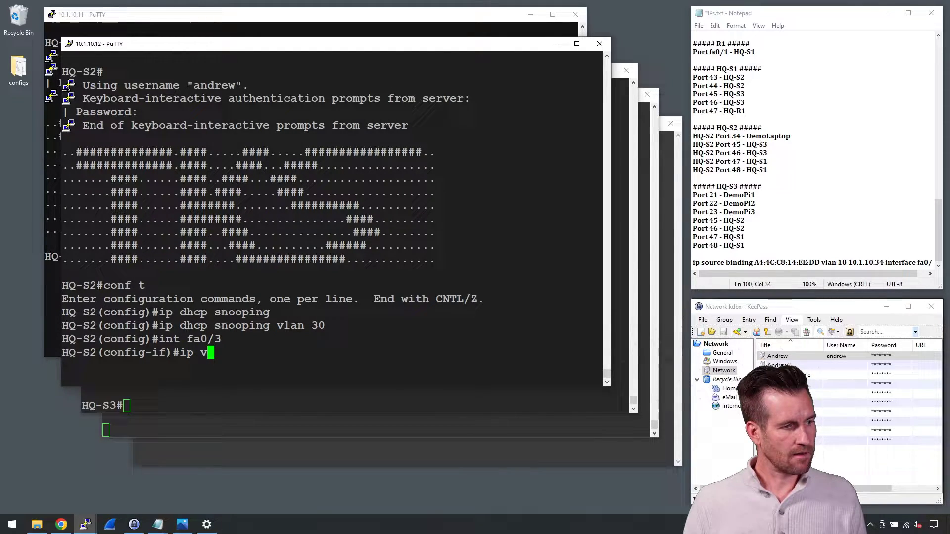
text(erify source)
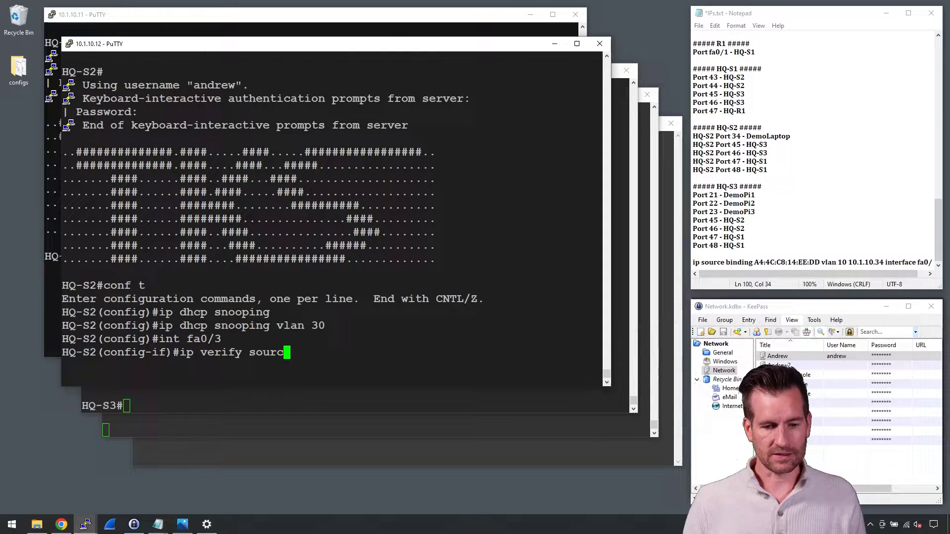
text(e)
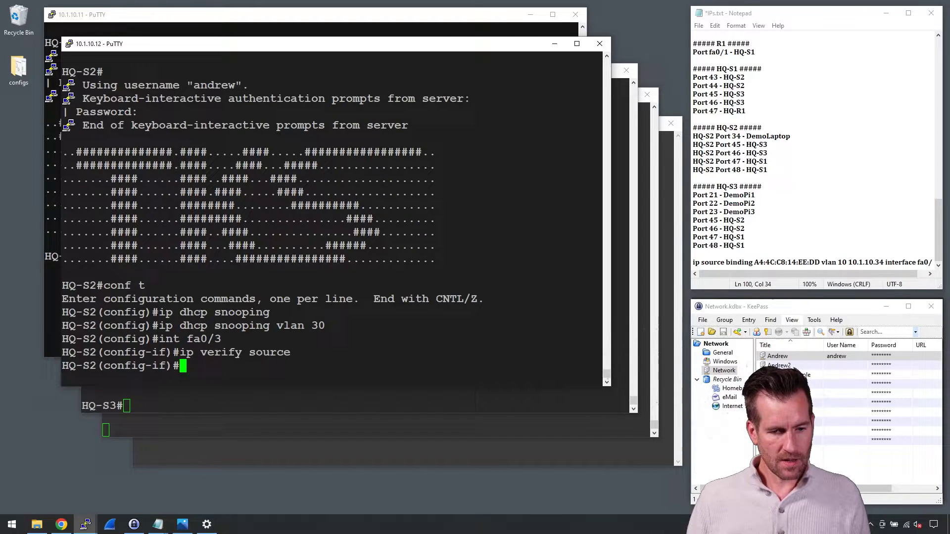
text(exit)
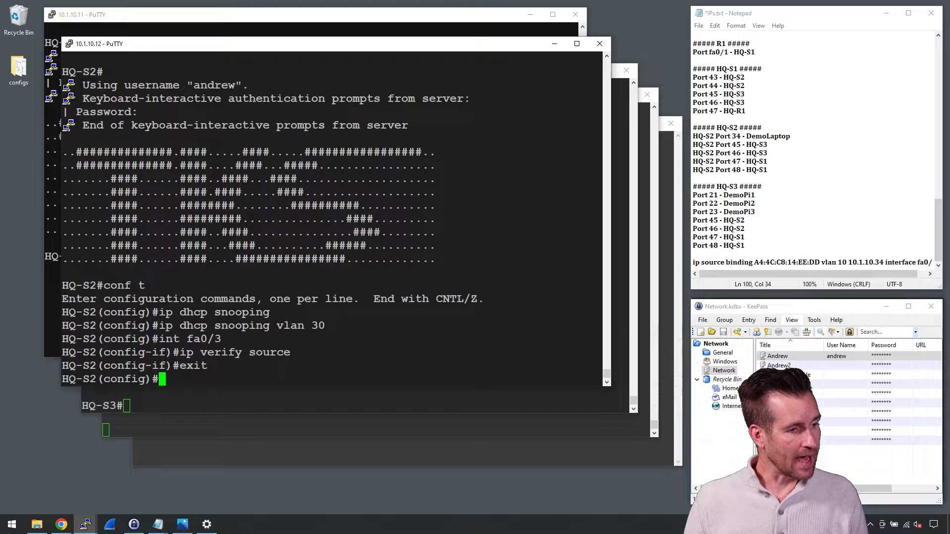
text(ip)
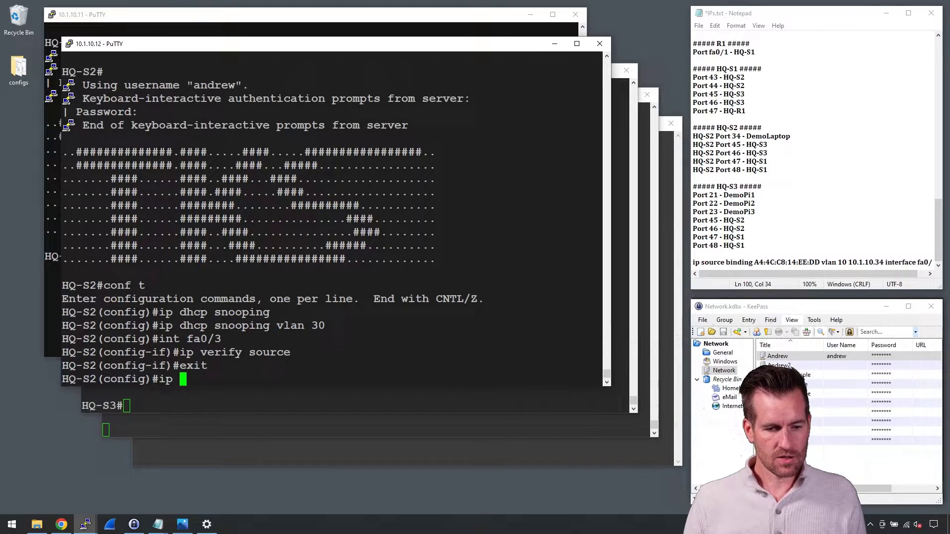
Enter ip source binding for A4:4C:C8:14:EE:DD, correcting it to vlan 30, 10.1.30.34, and clearing interface fa0/24's number
text(source)
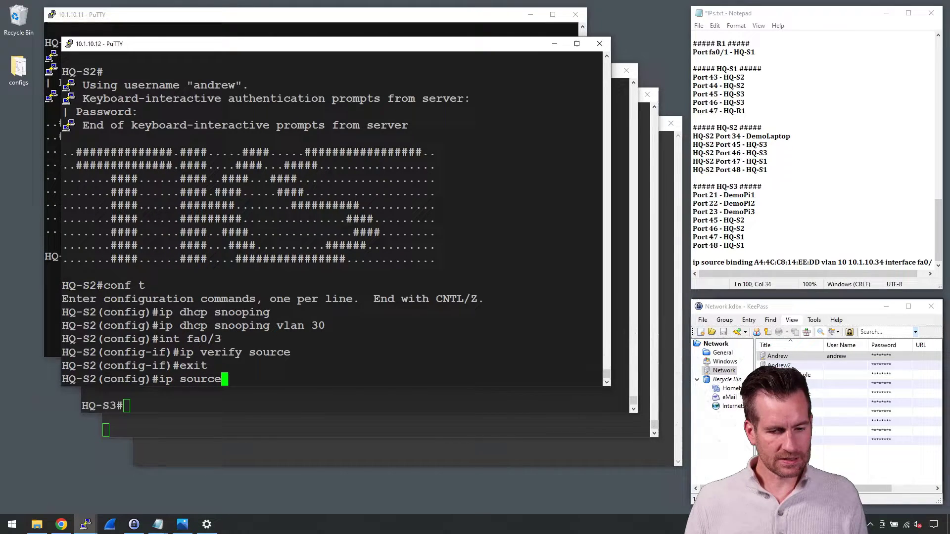
text(binding)
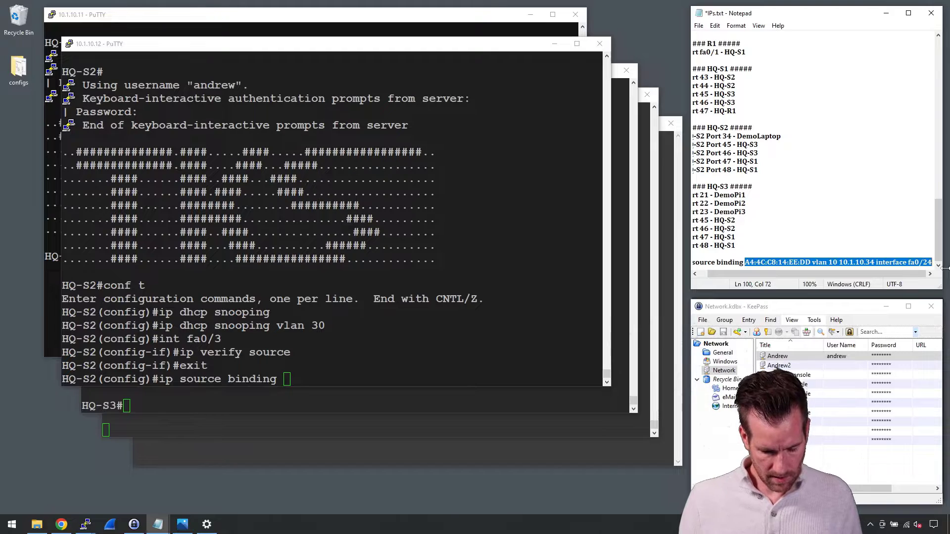
text(A4:4C:C8:14:EE:DD vlan 10 10.1.10.34 interface fa0/24)
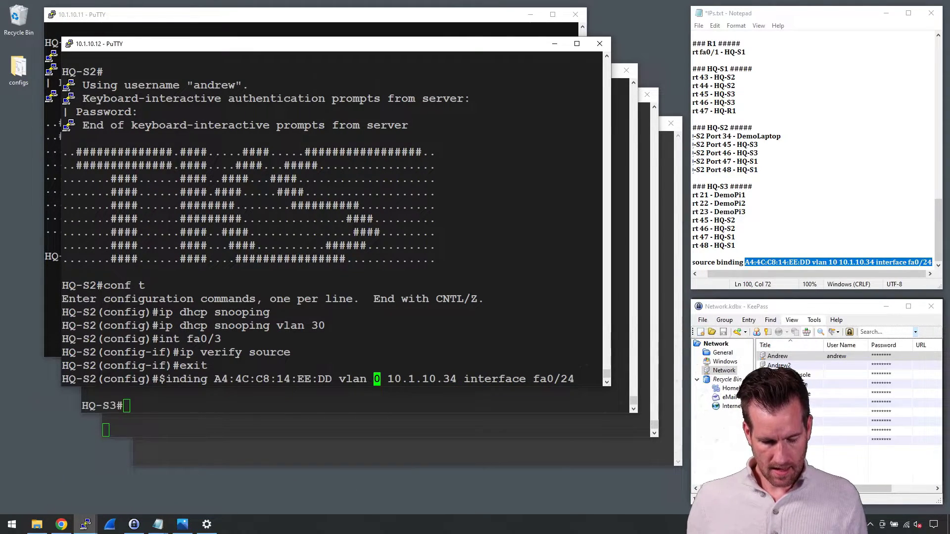
text(30)
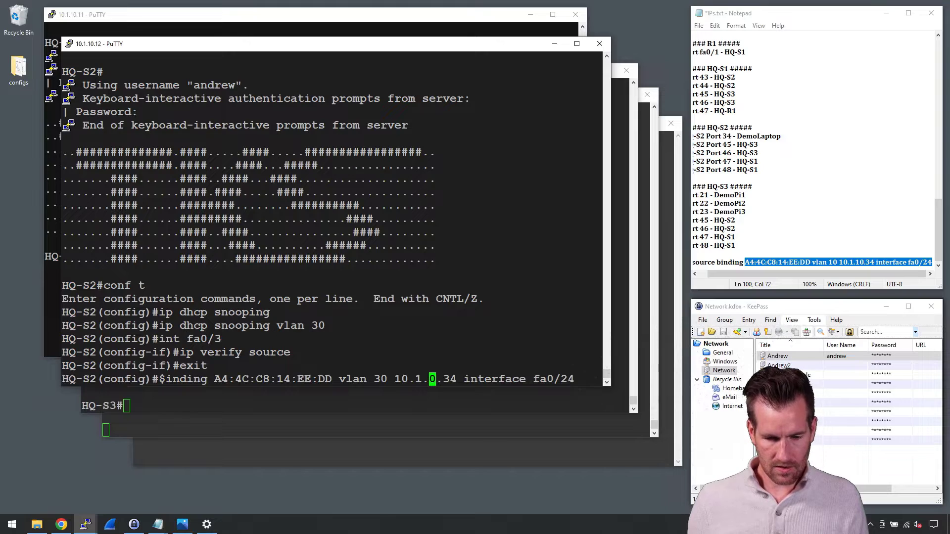
text(3)
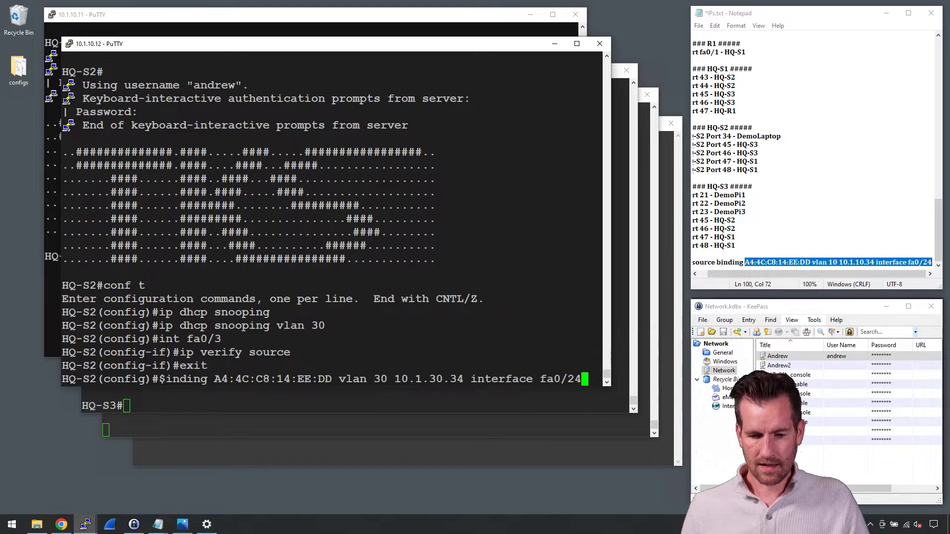
key(BackSpace)
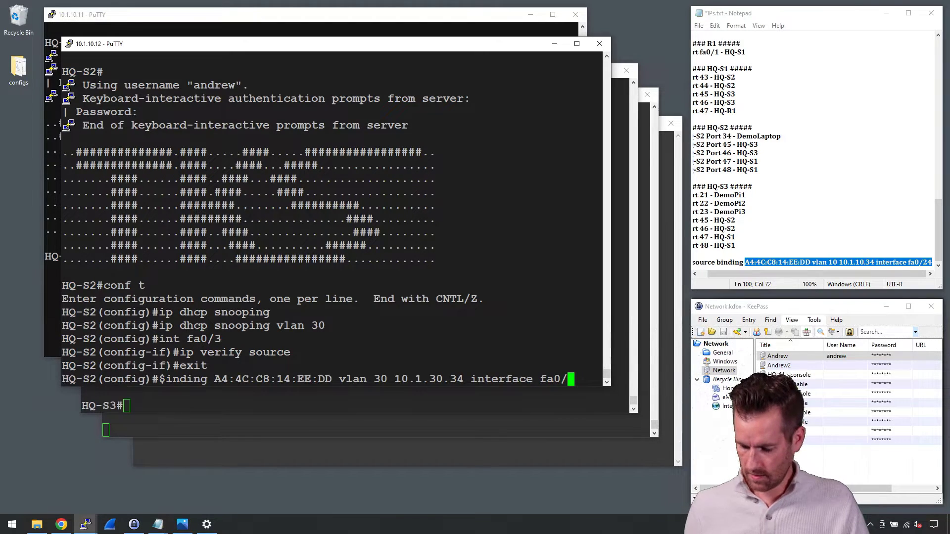